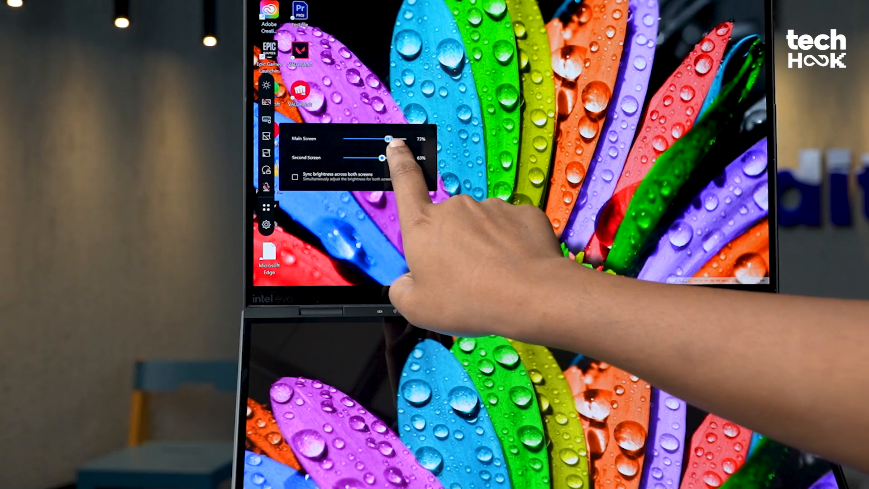
pyautogui.moveTo(386, 138); pyautogui.dragTo(379, 138)
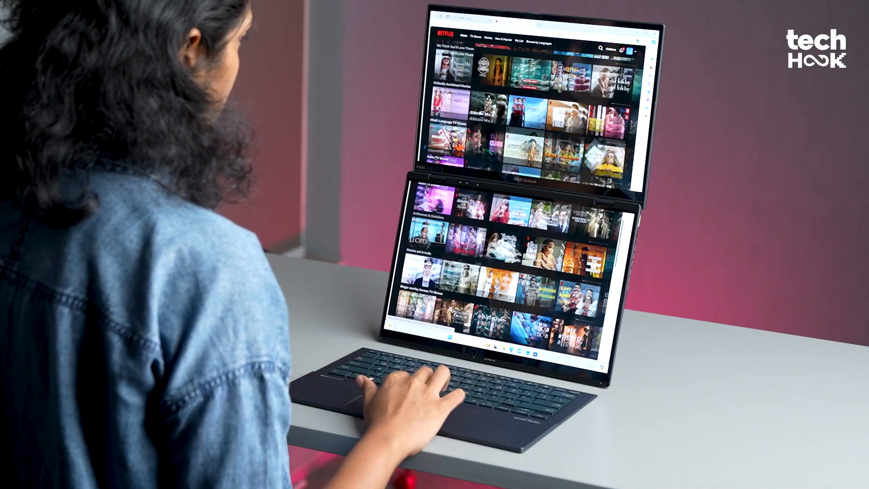
pyautogui.scroll(-3)
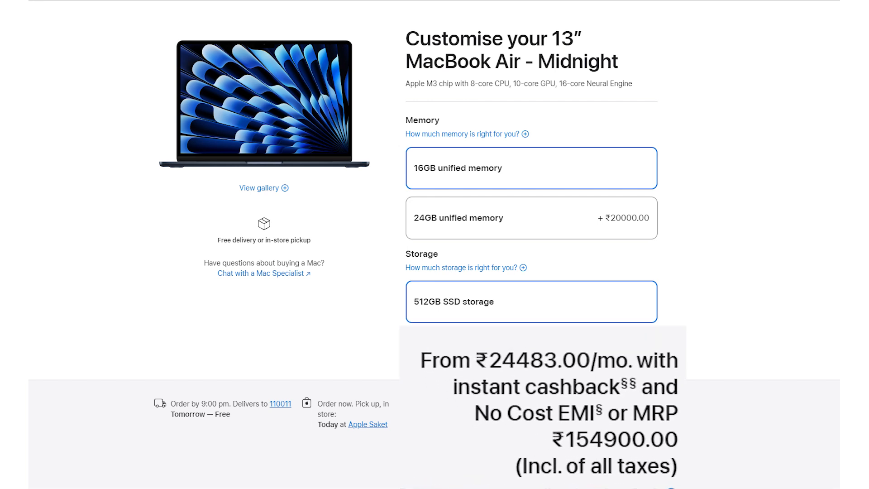
pyautogui.scroll(-3)
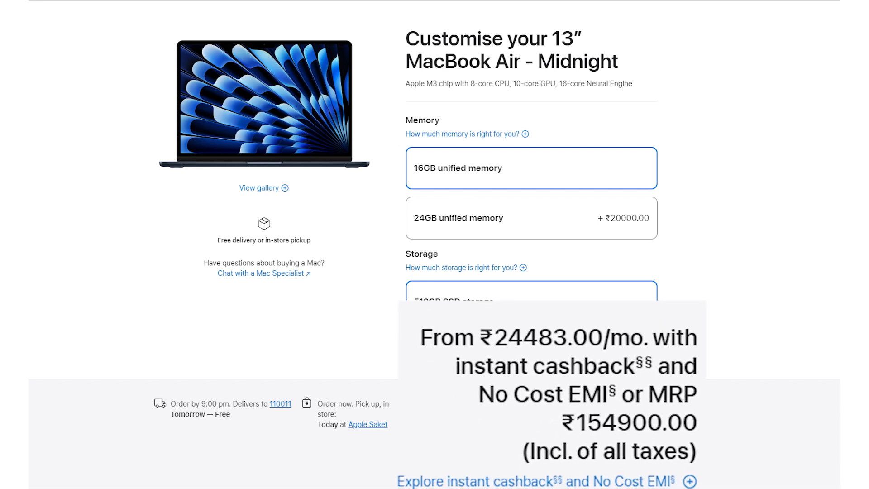